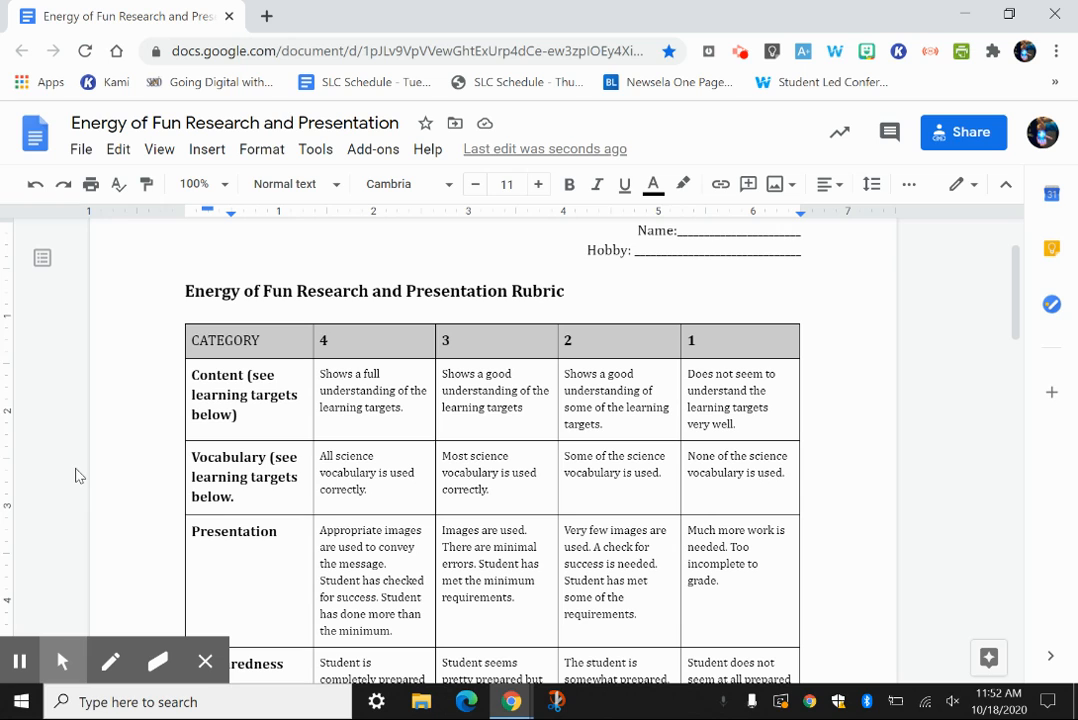
Step: Select the Flipgrid screencast assignment description paragraph below the rubric table
scroll(down, 3)
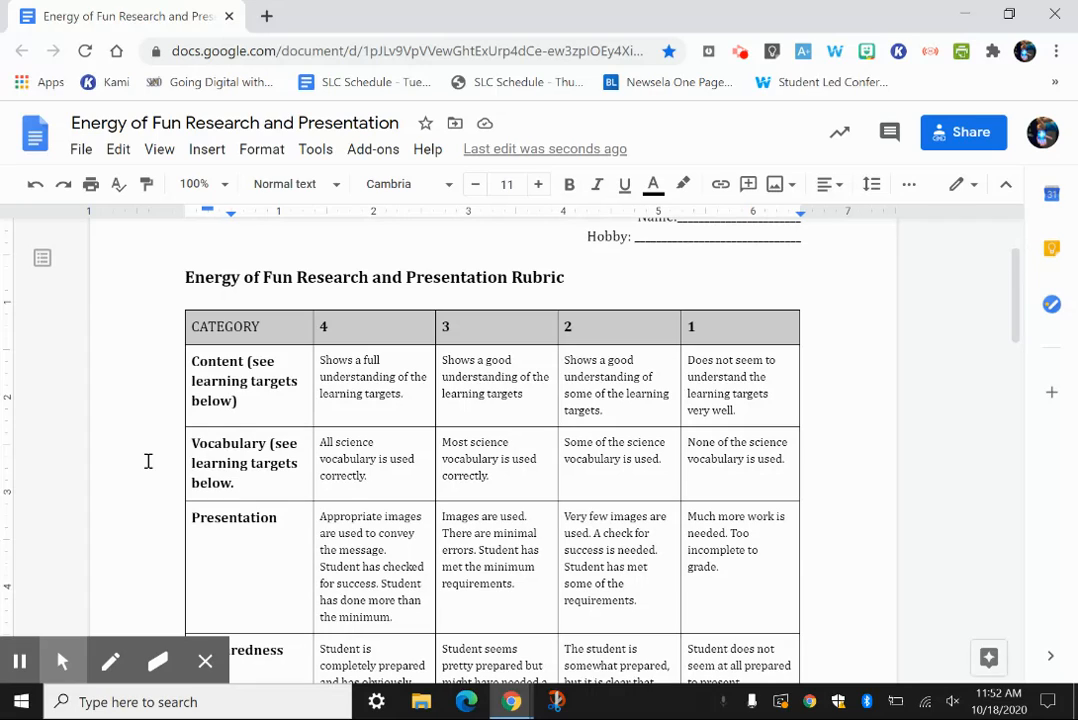
scroll(down, 3)
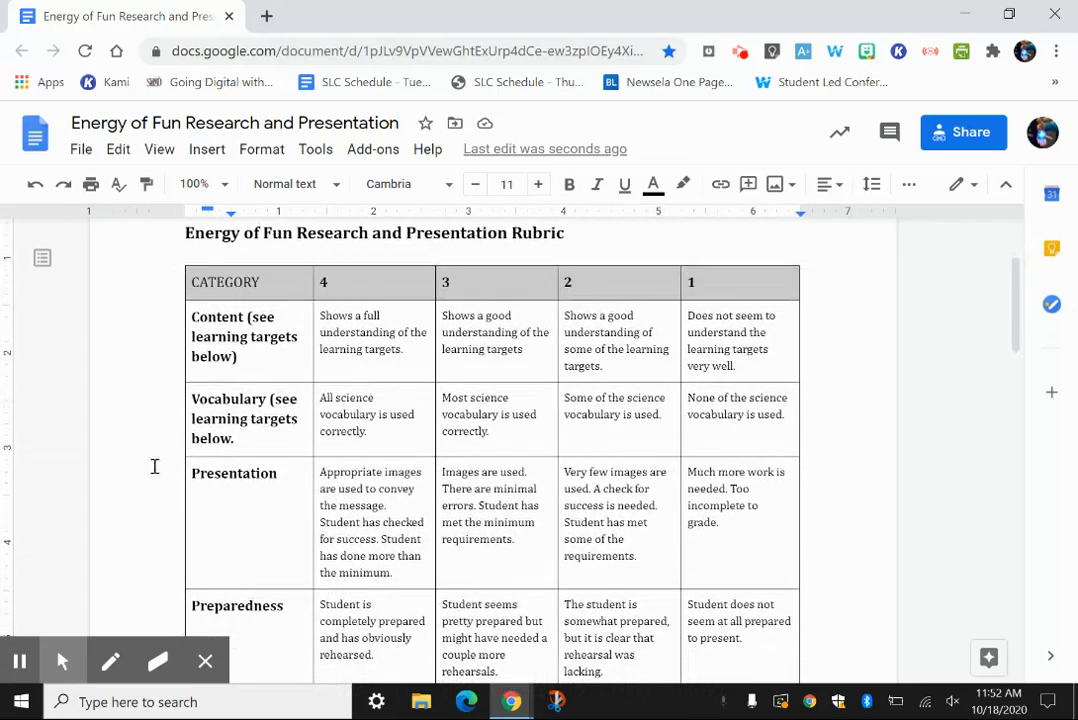
scroll(down, 3)
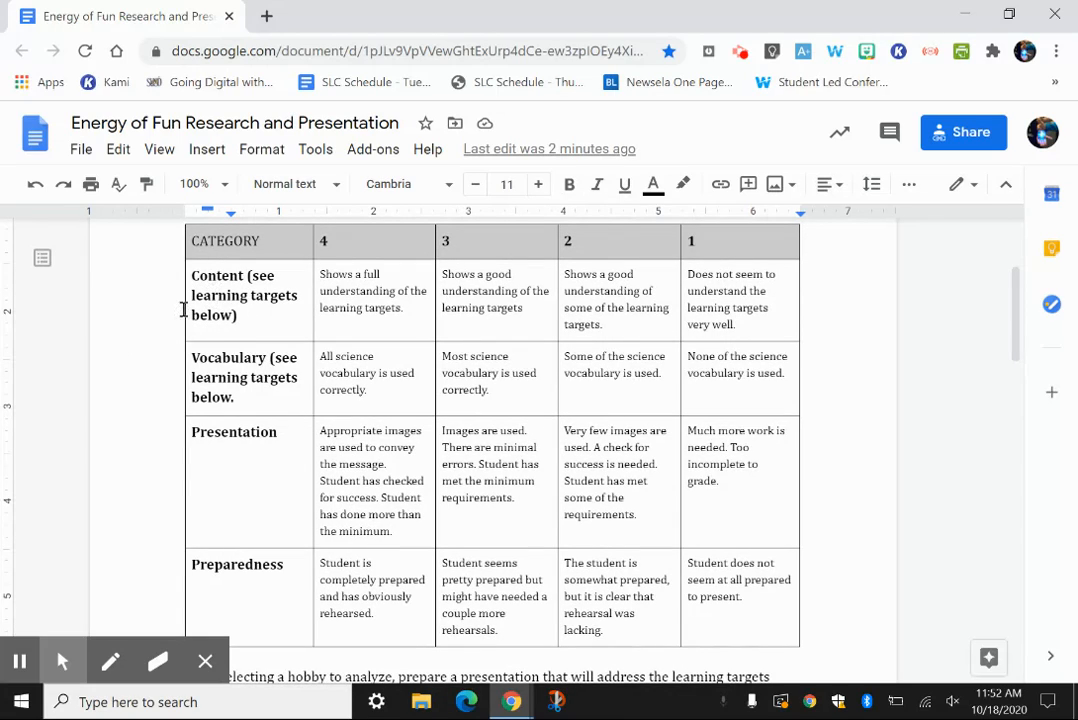
mouse_move(224, 384)
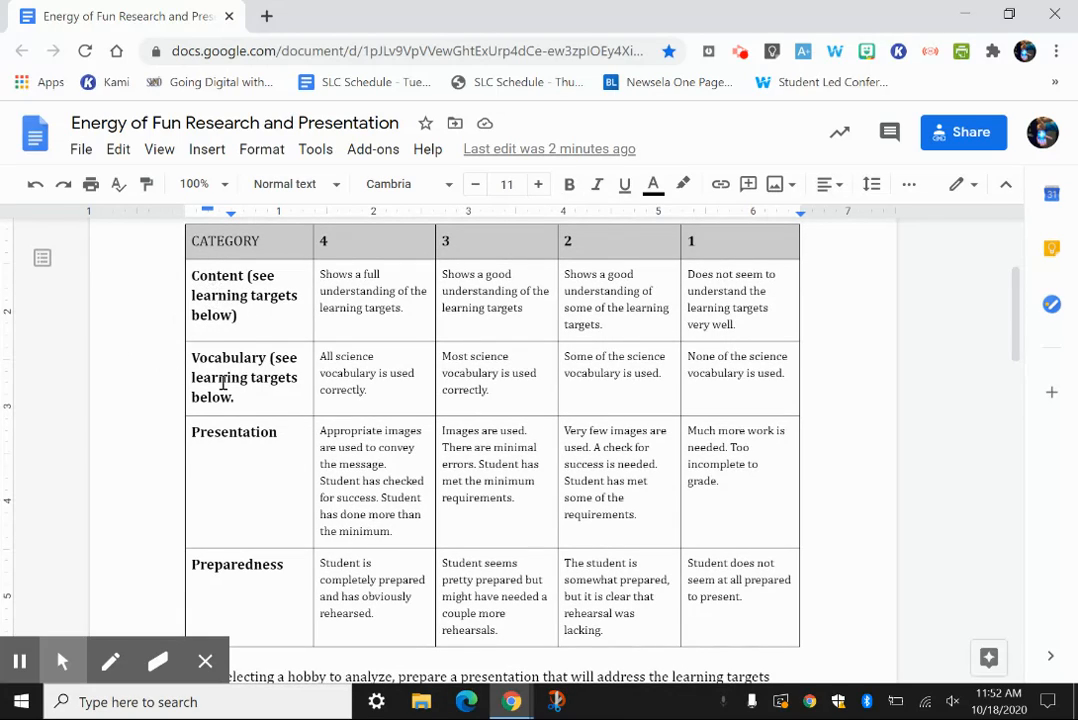
mouse_move(212, 440)
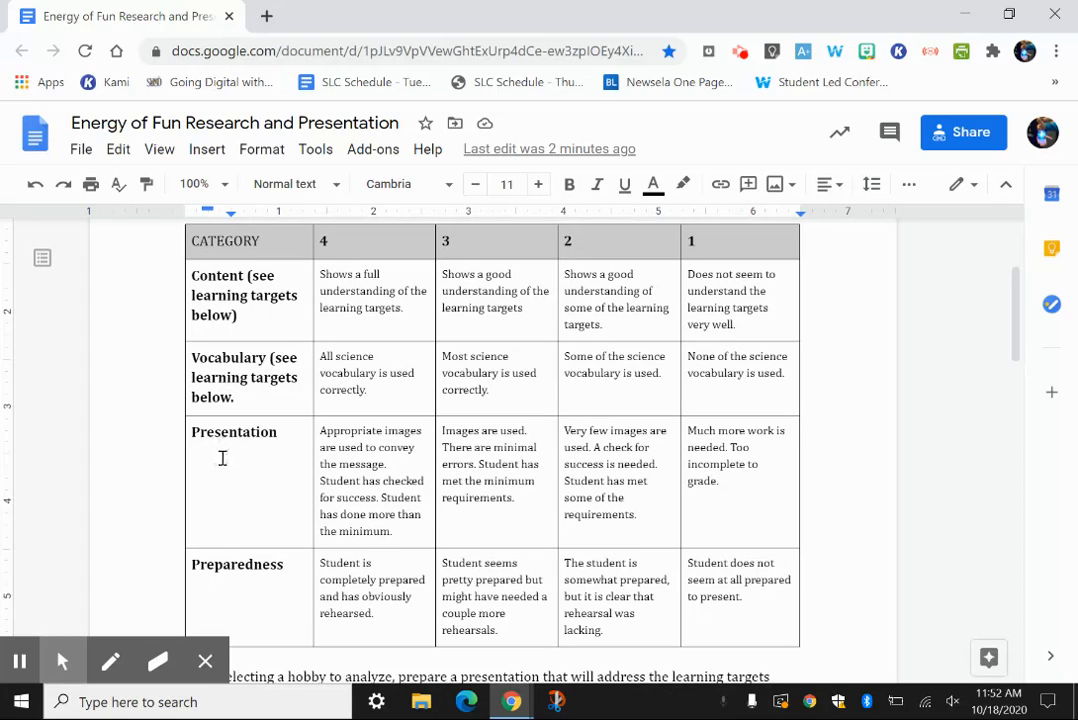
mouse_move(222, 564)
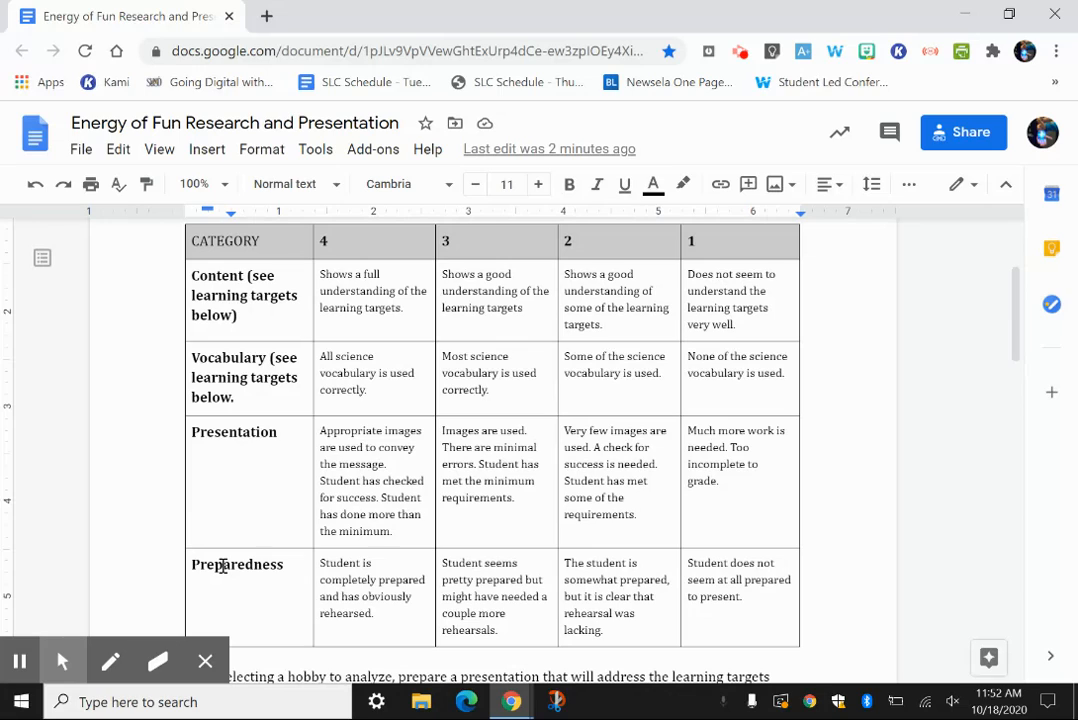
mouse_move(128, 474)
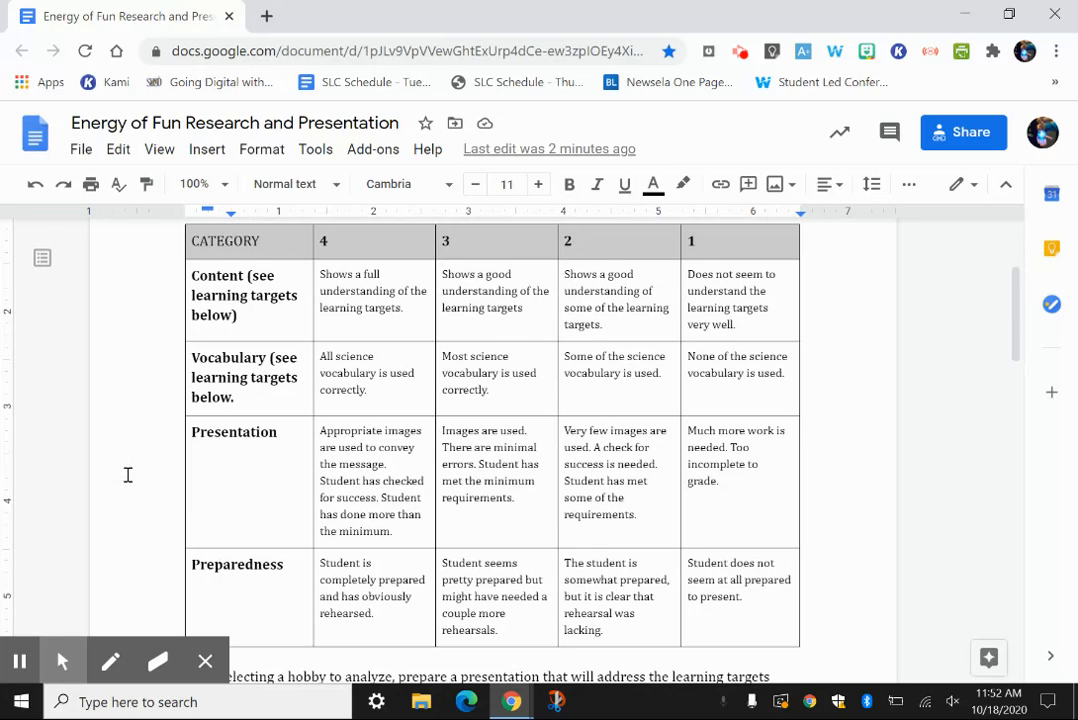
scroll(down, 3)
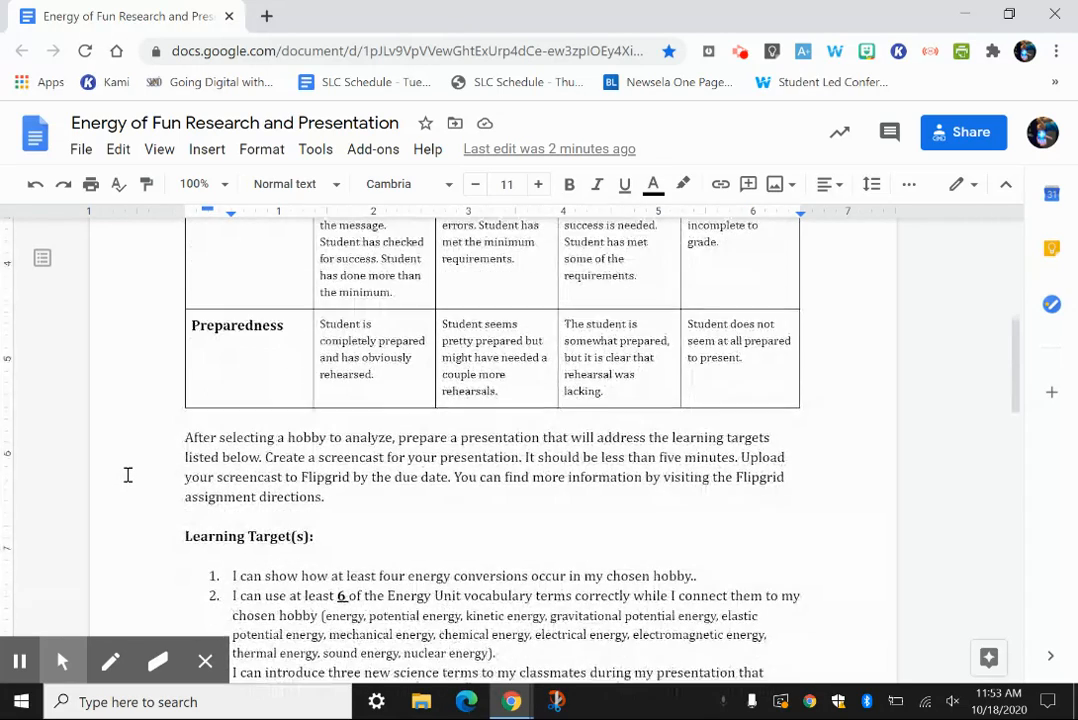
scroll(down, 3)
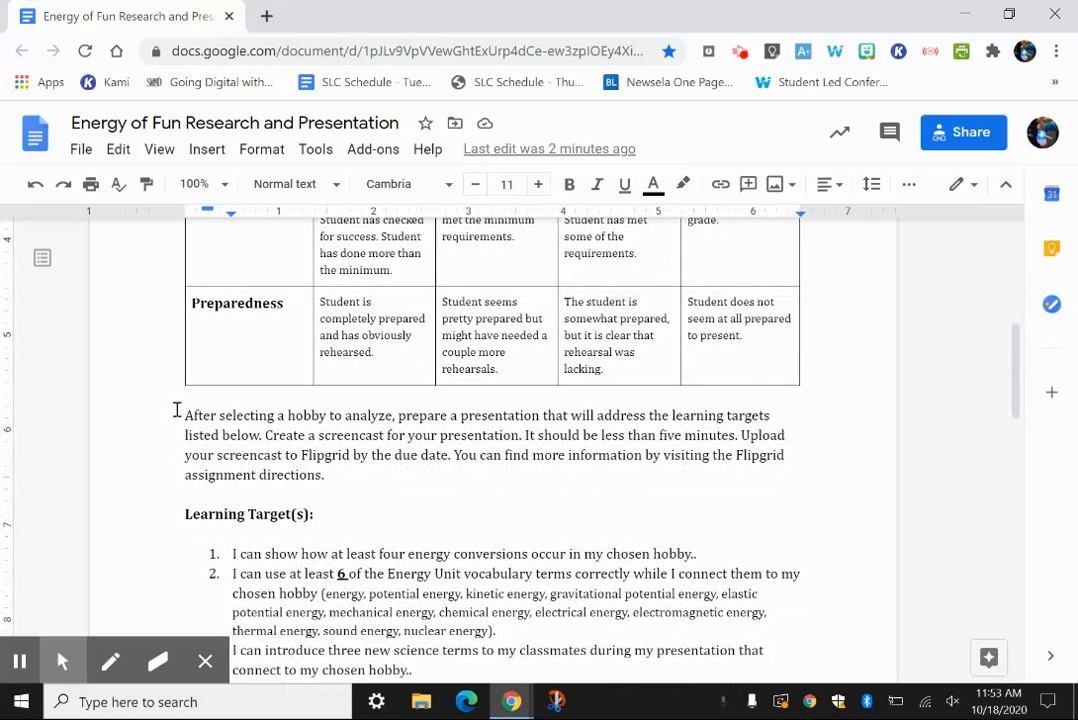
drag(184, 414, 334, 476)
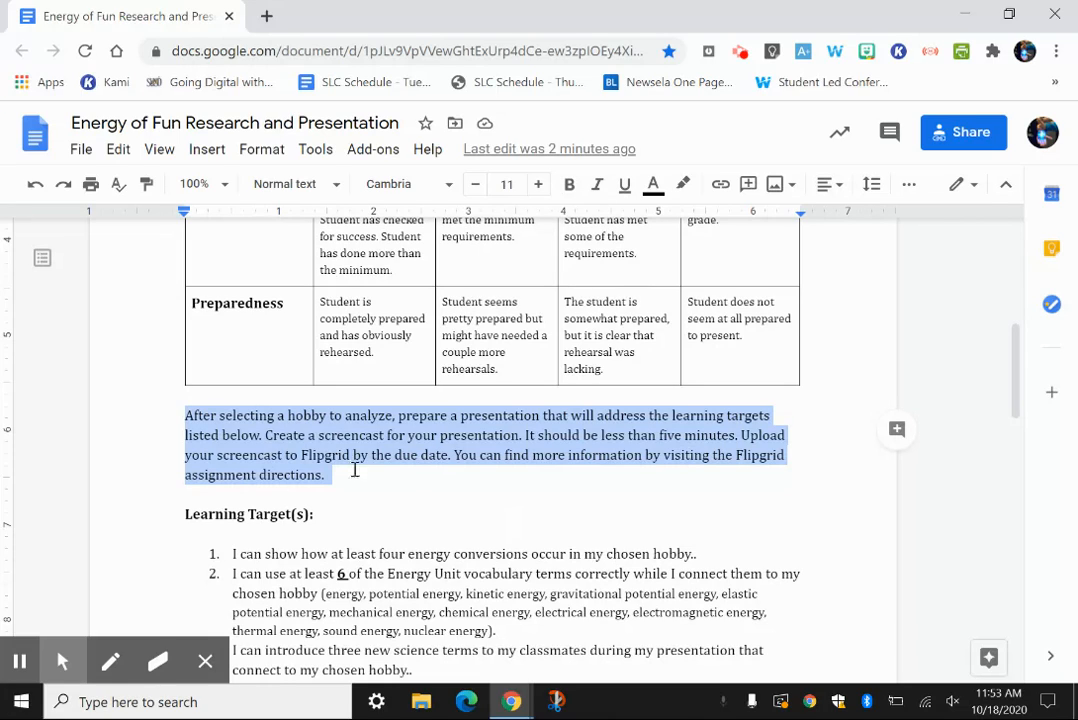
mouse_move(162, 428)
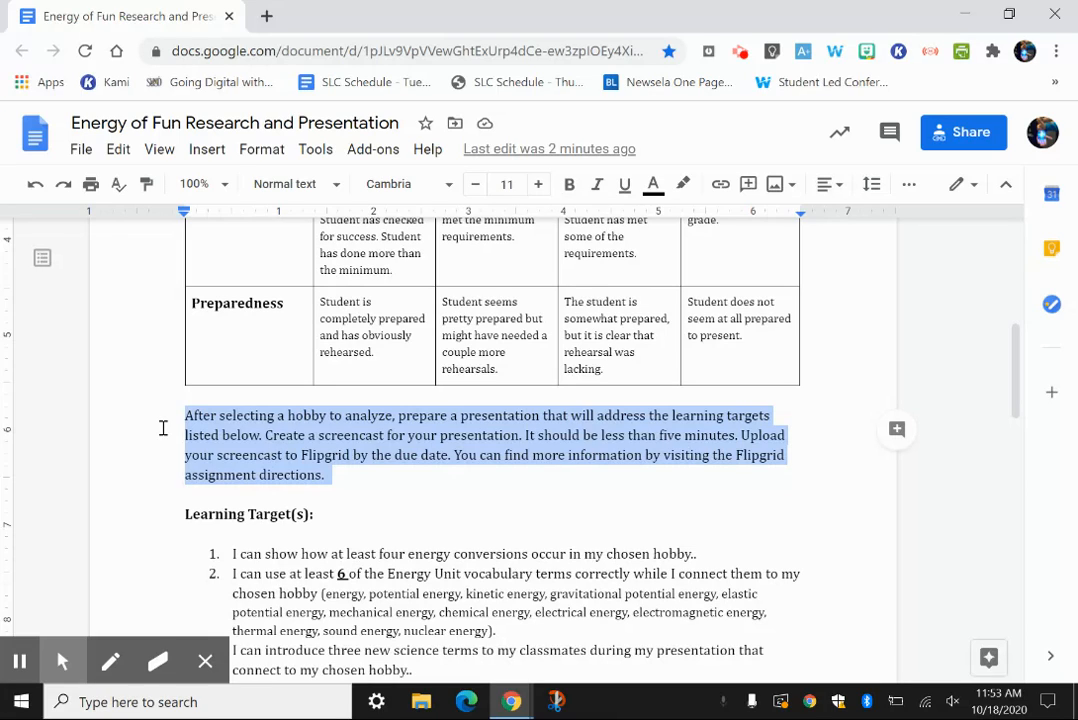
mouse_move(392, 504)
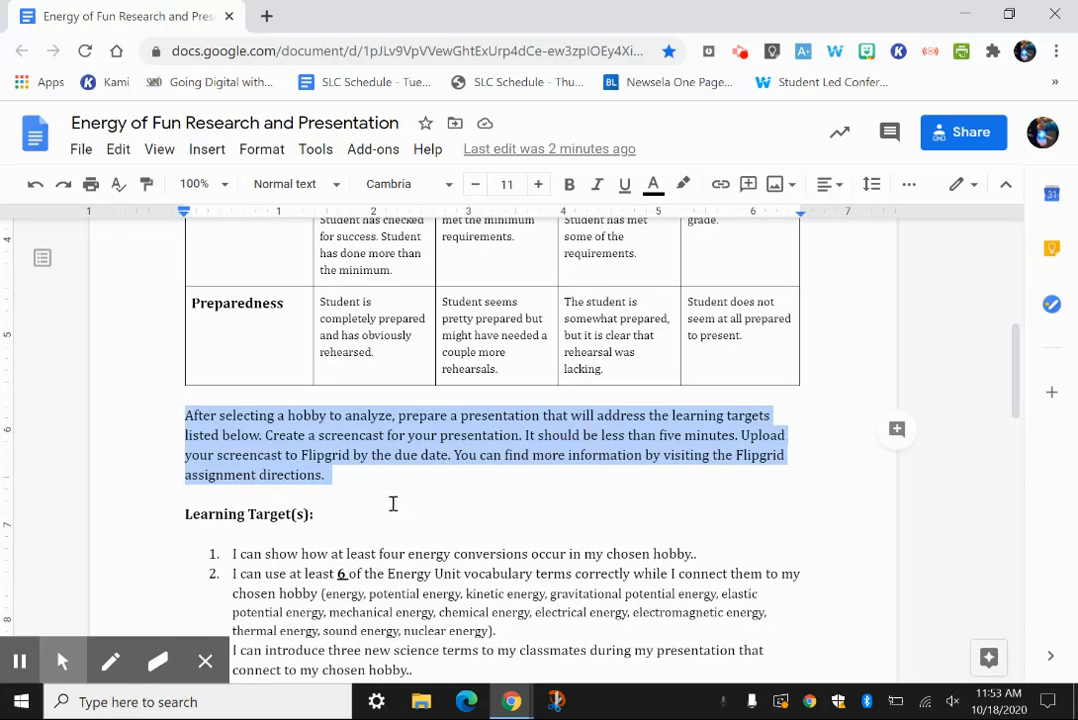
mouse_move(416, 500)
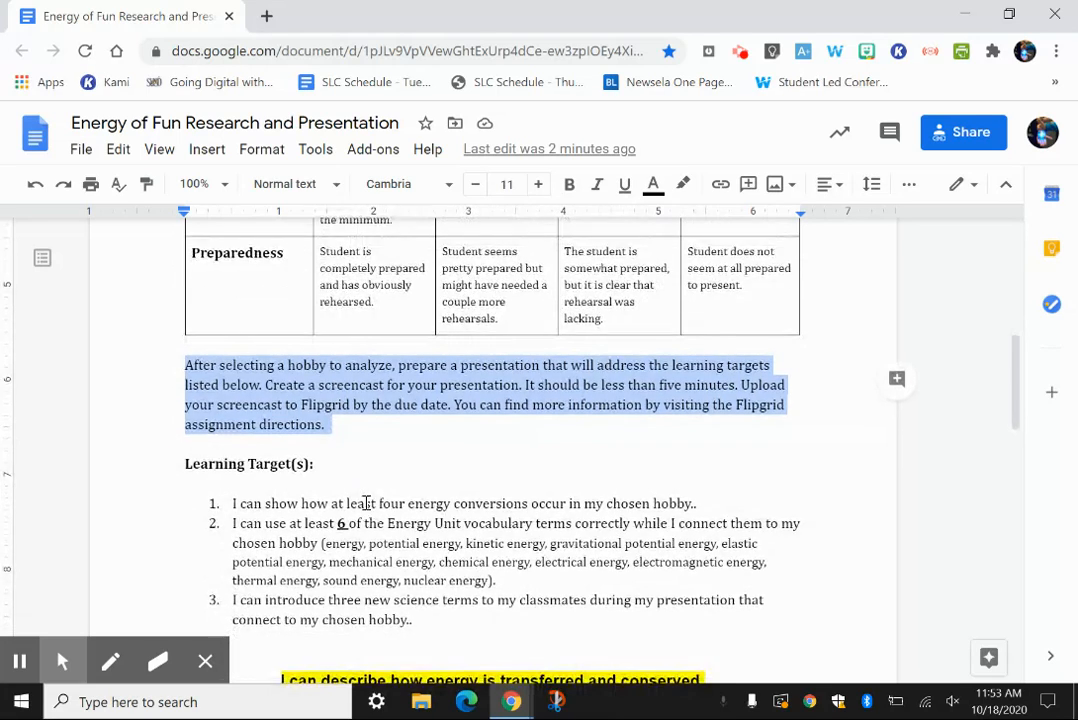
Step: Deselect the paragraph by placing the cursor at the end of the first learning target
scroll(down, 3)
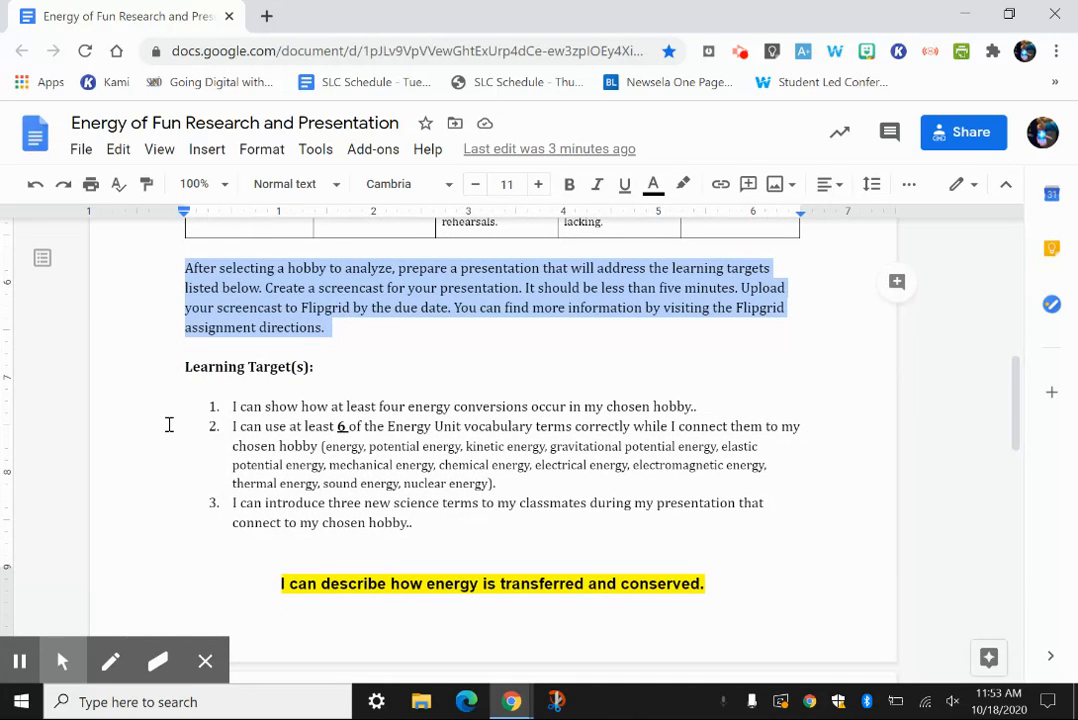
mouse_move(172, 406)
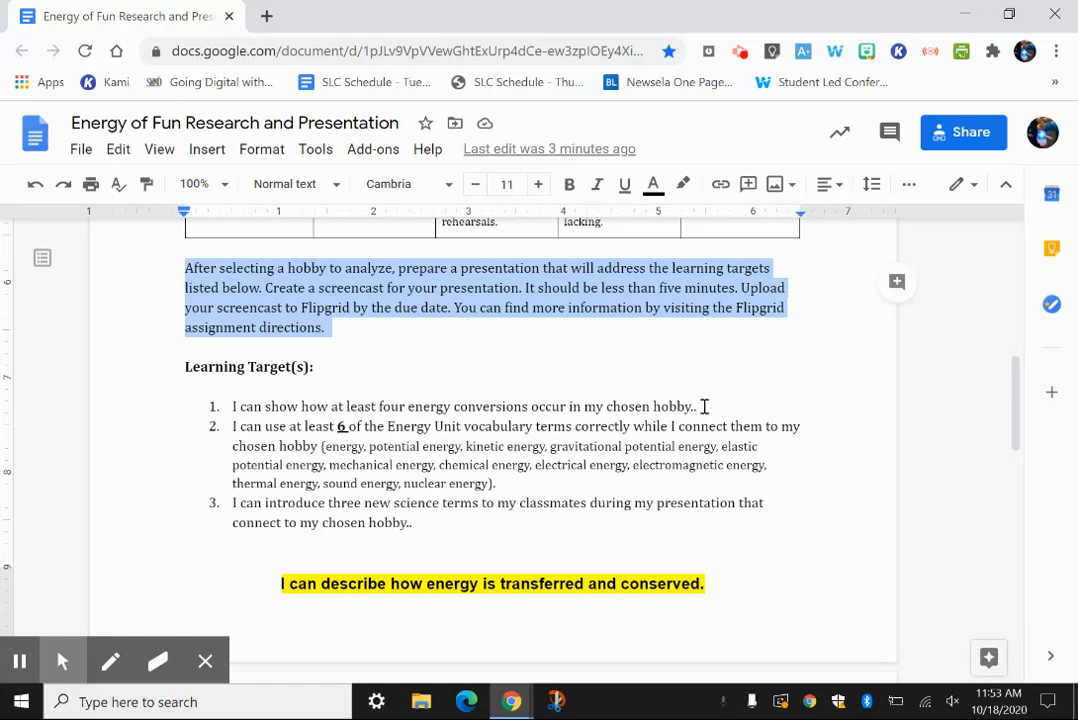
click(696, 406)
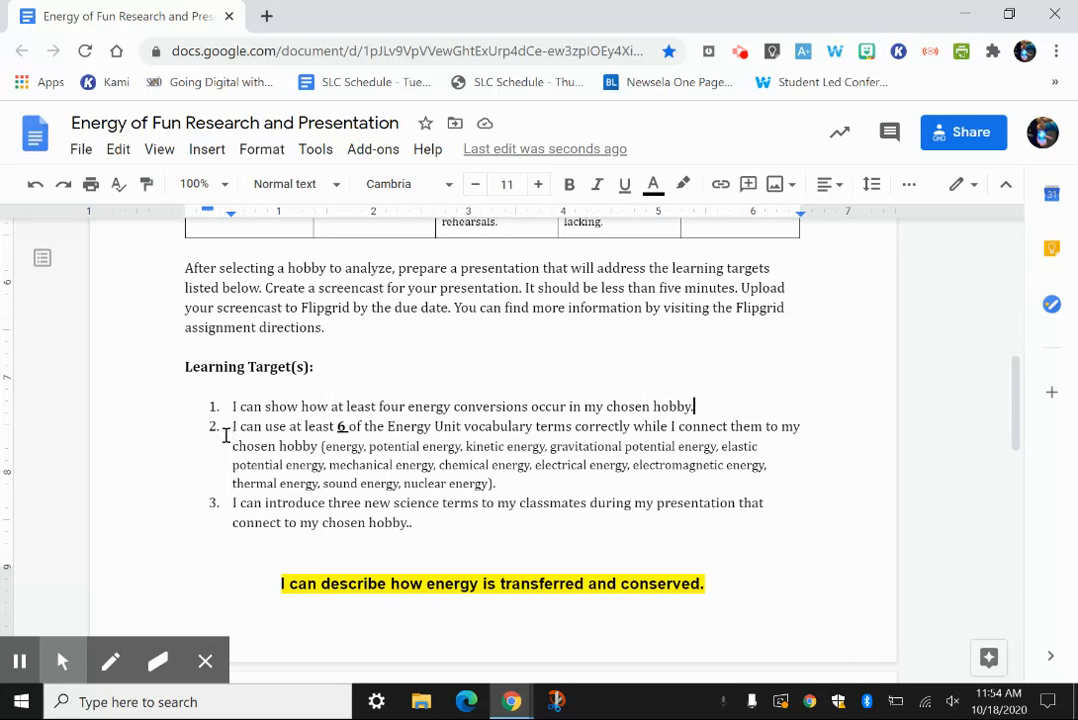
mouse_move(208, 448)
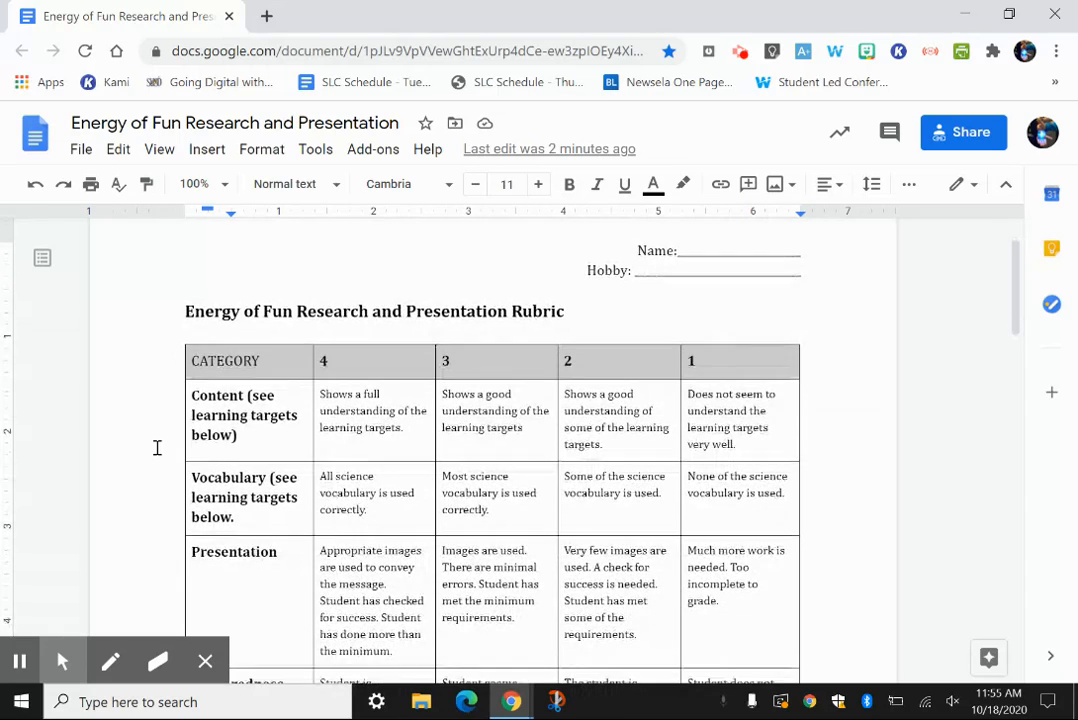
scroll(down, 3)
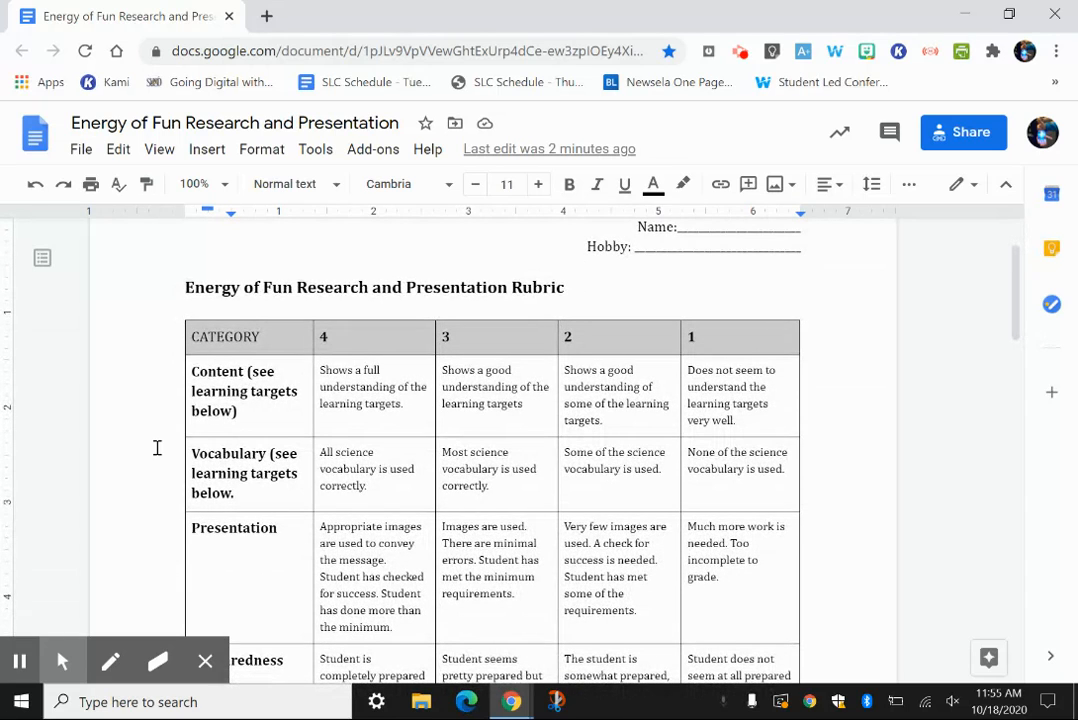
scroll(down, 3)
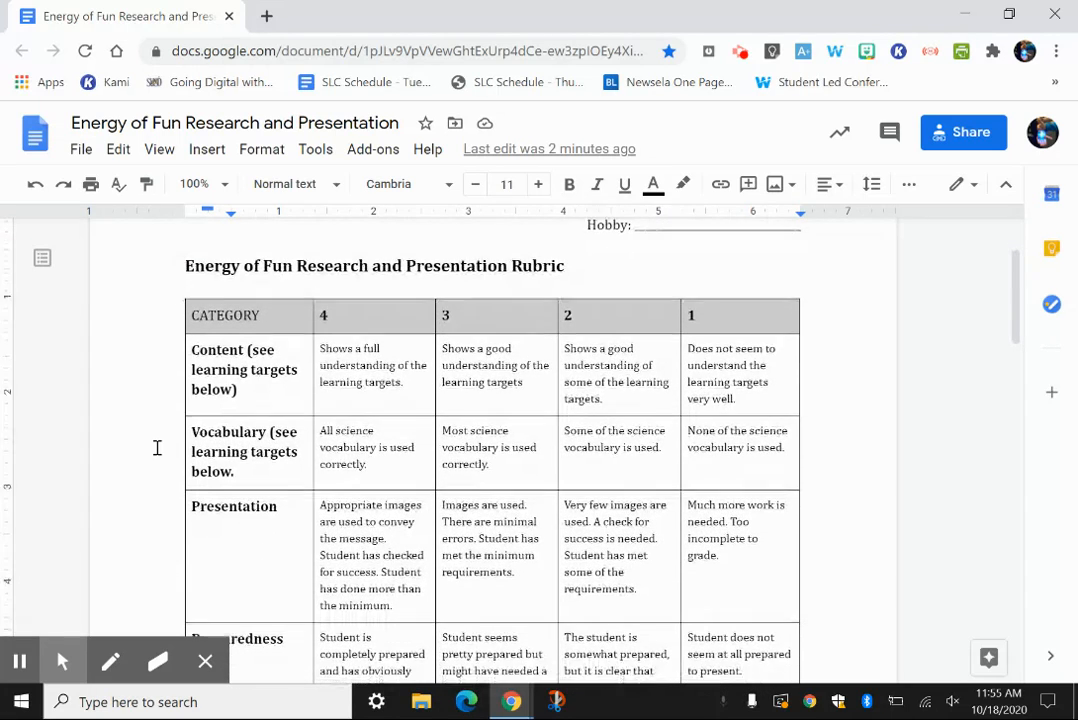
scroll(down, 3)
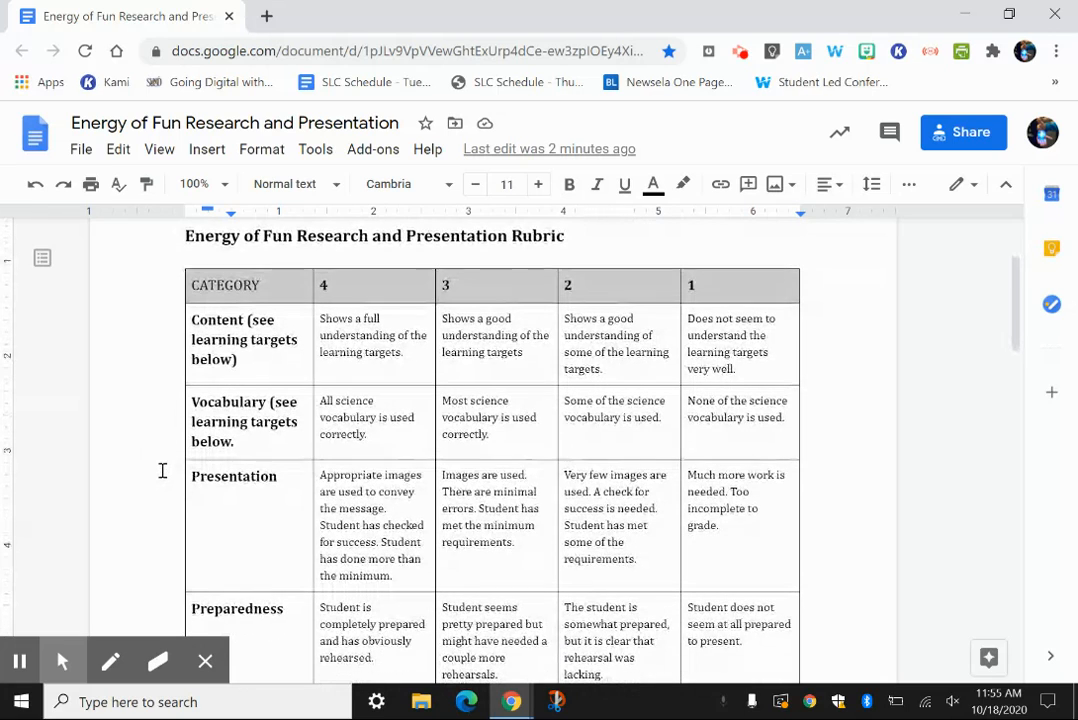
scroll(down, 3)
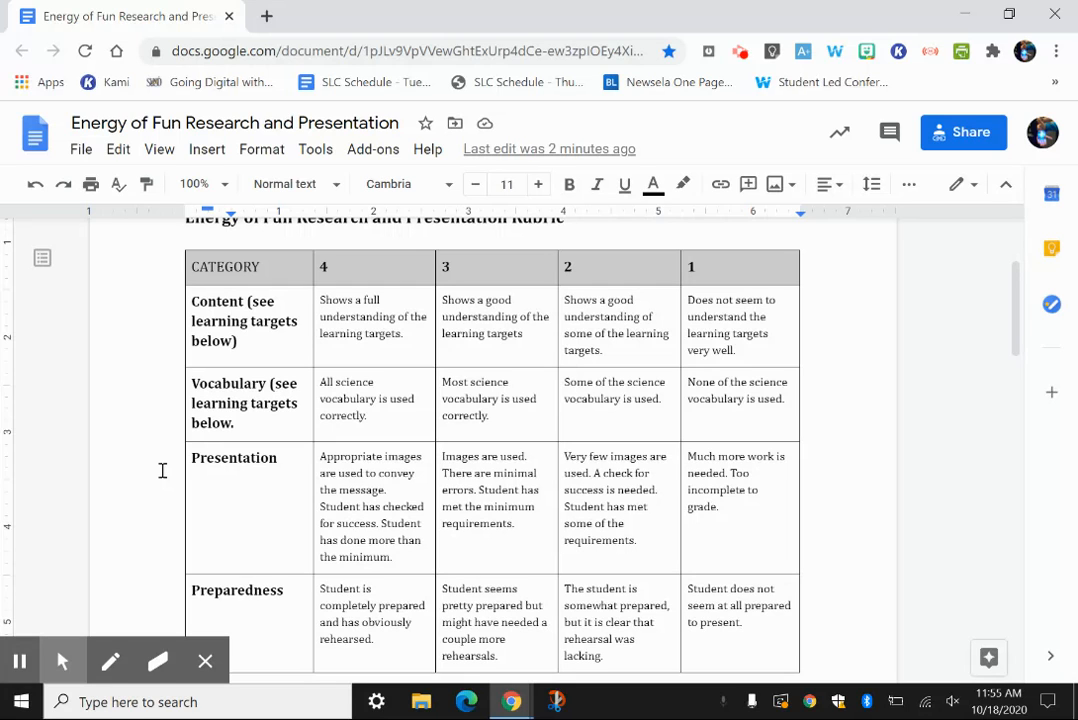
mouse_move(166, 456)
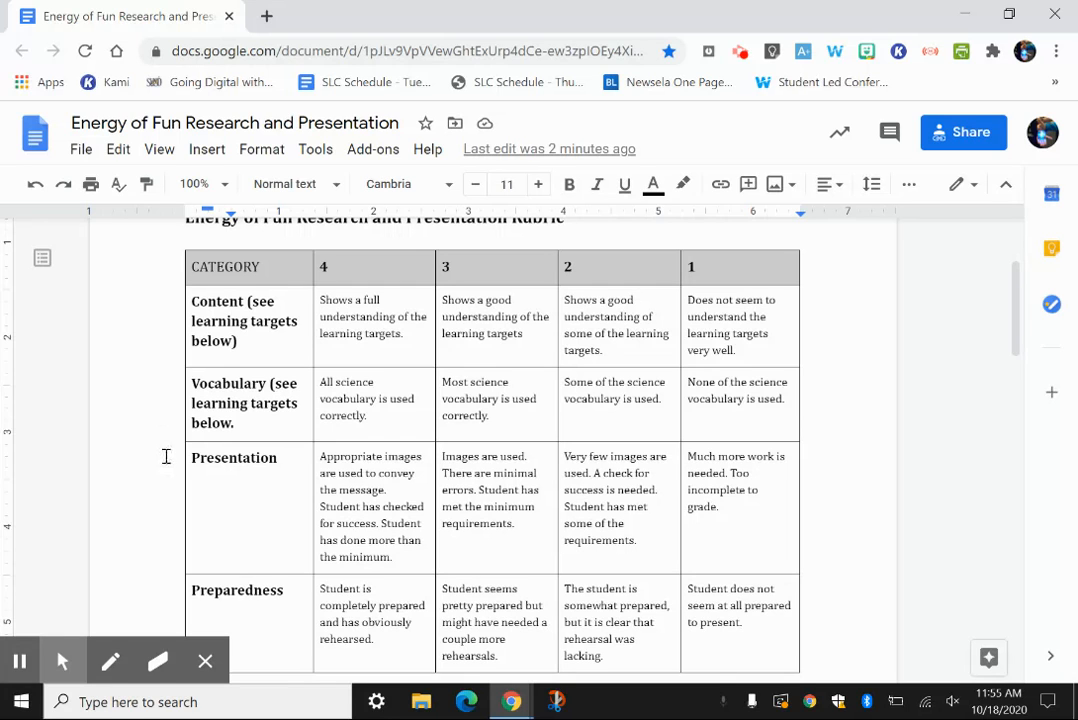
scroll(down, 3)
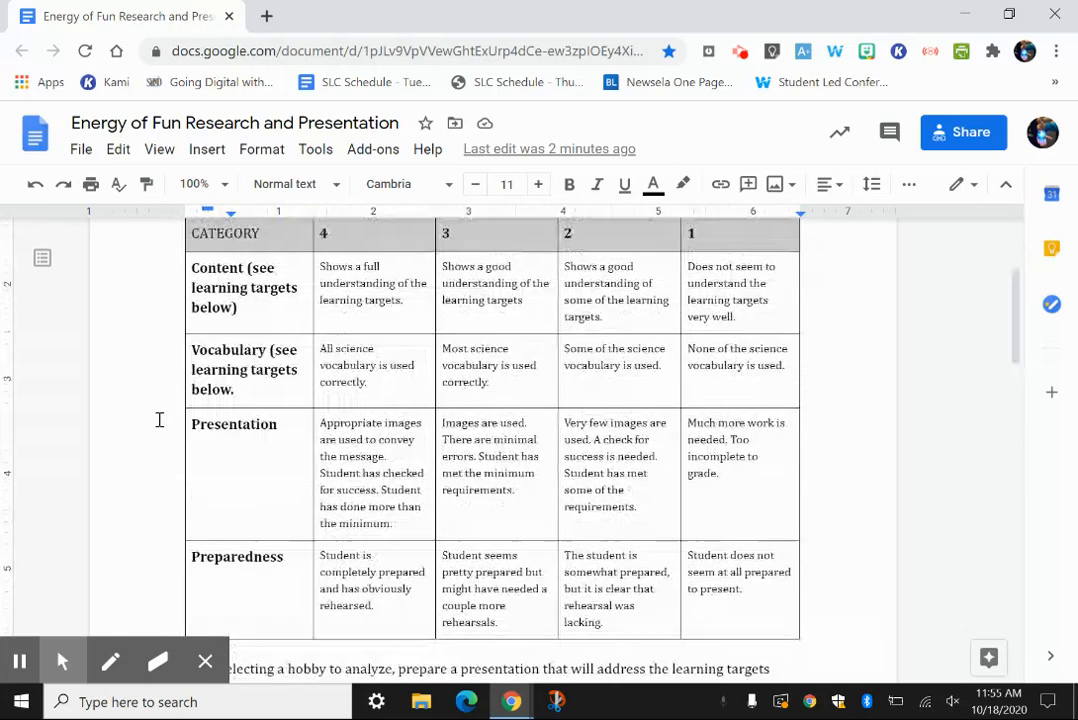